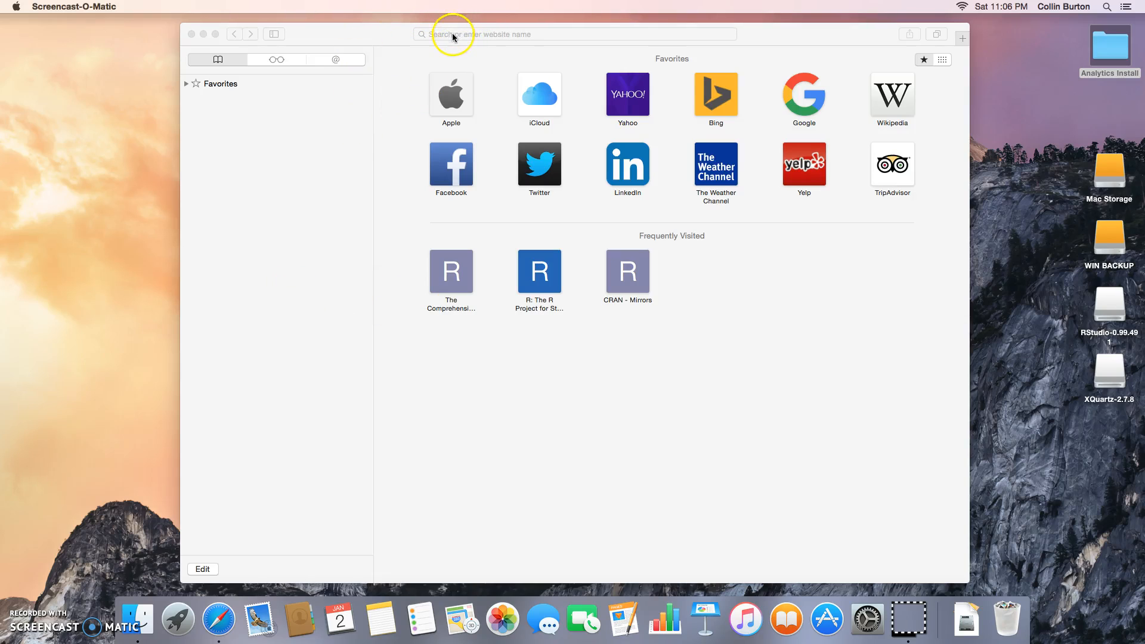
# Go to knime.org in Safari's address bar
pyautogui.click(573, 33)
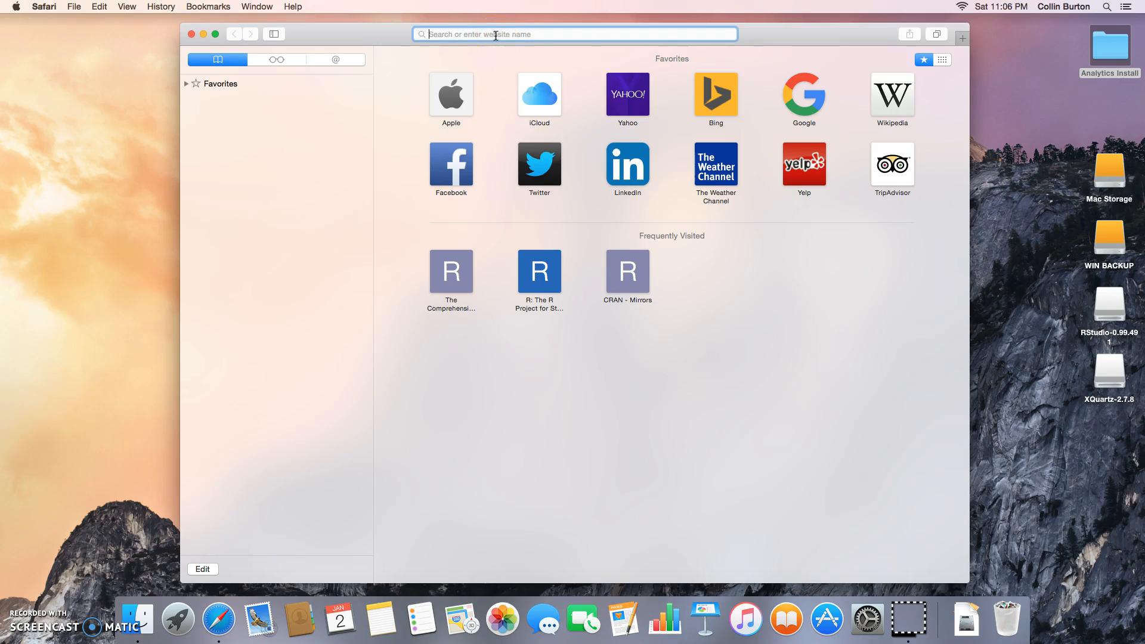
pyautogui.write('knime.org')
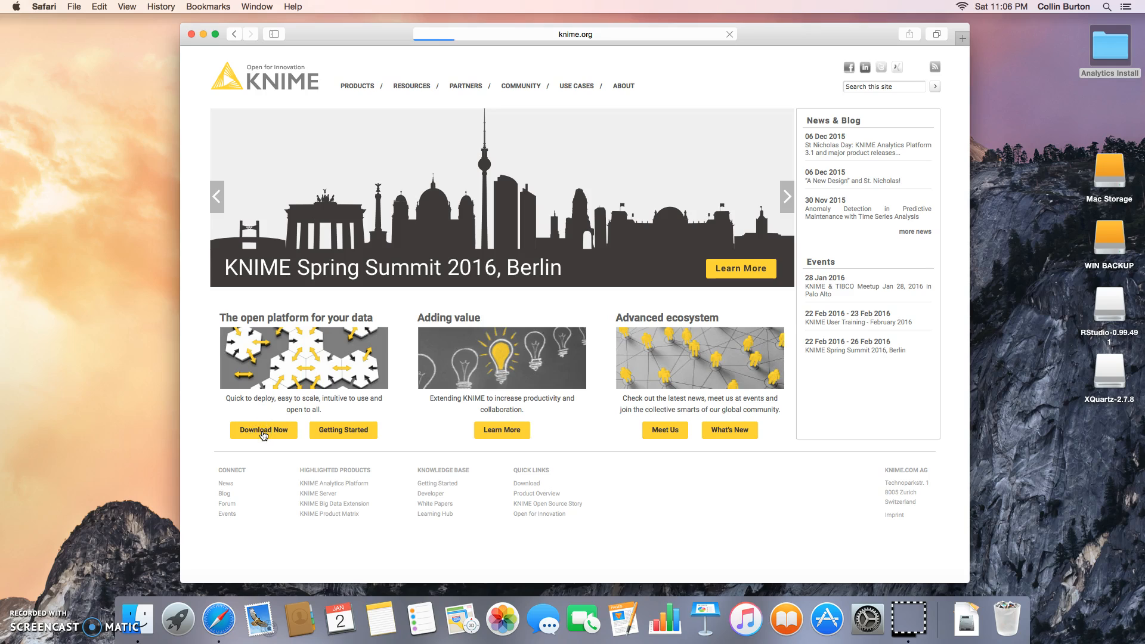
# Go to Download Now, then skip registration to reach the KNIME 3.1 download links
pyautogui.click(263, 429)
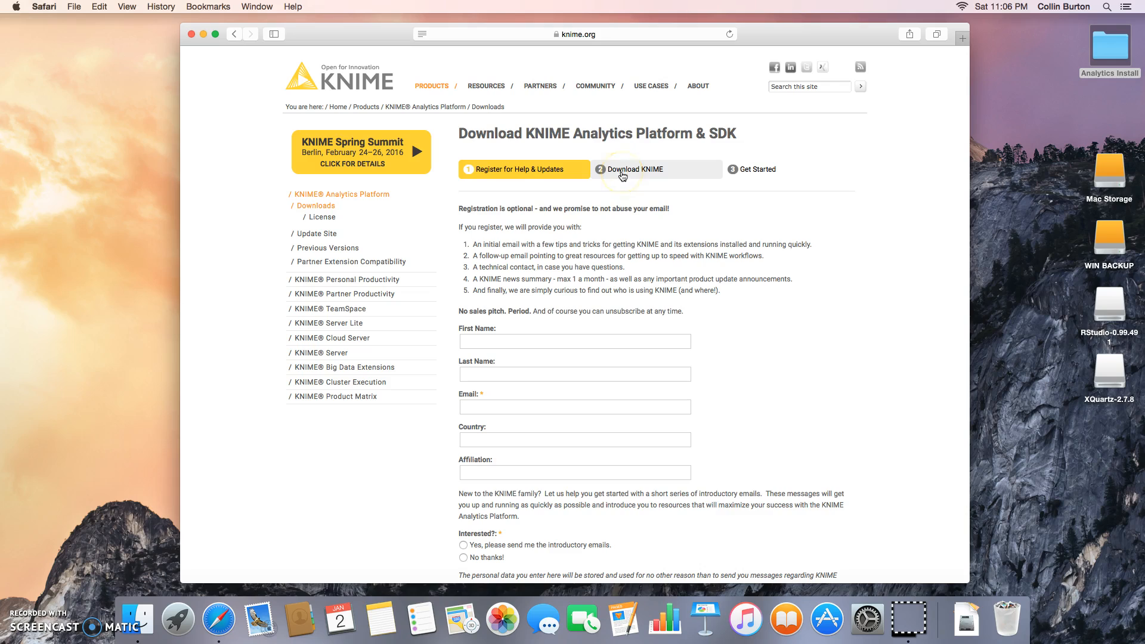
pyautogui.click(634, 168)
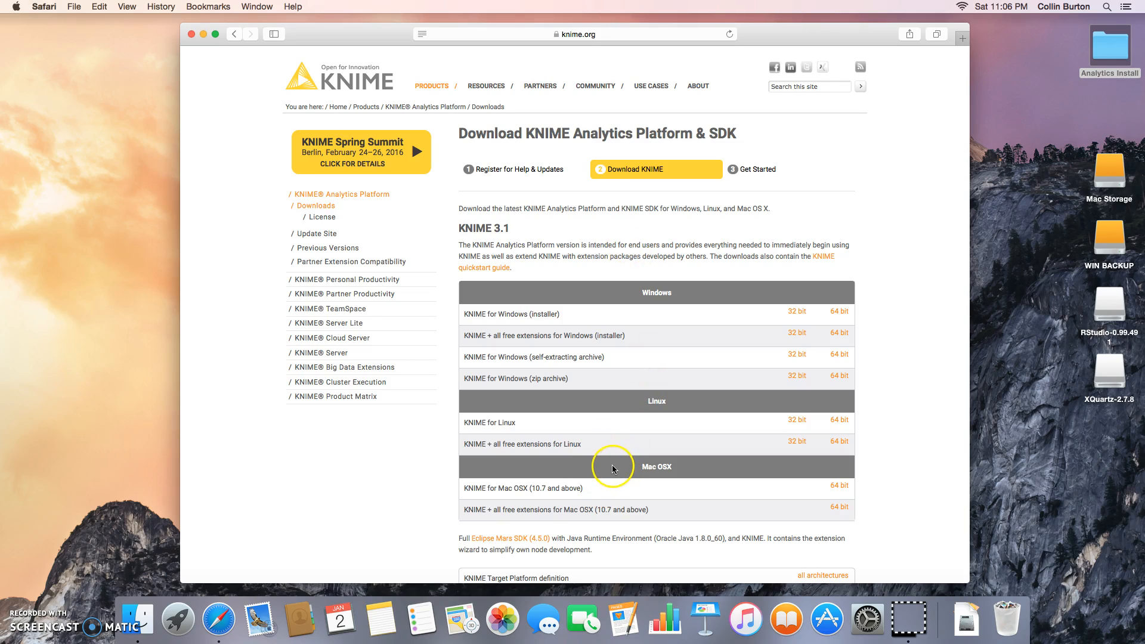
pyautogui.moveTo(571, 486)
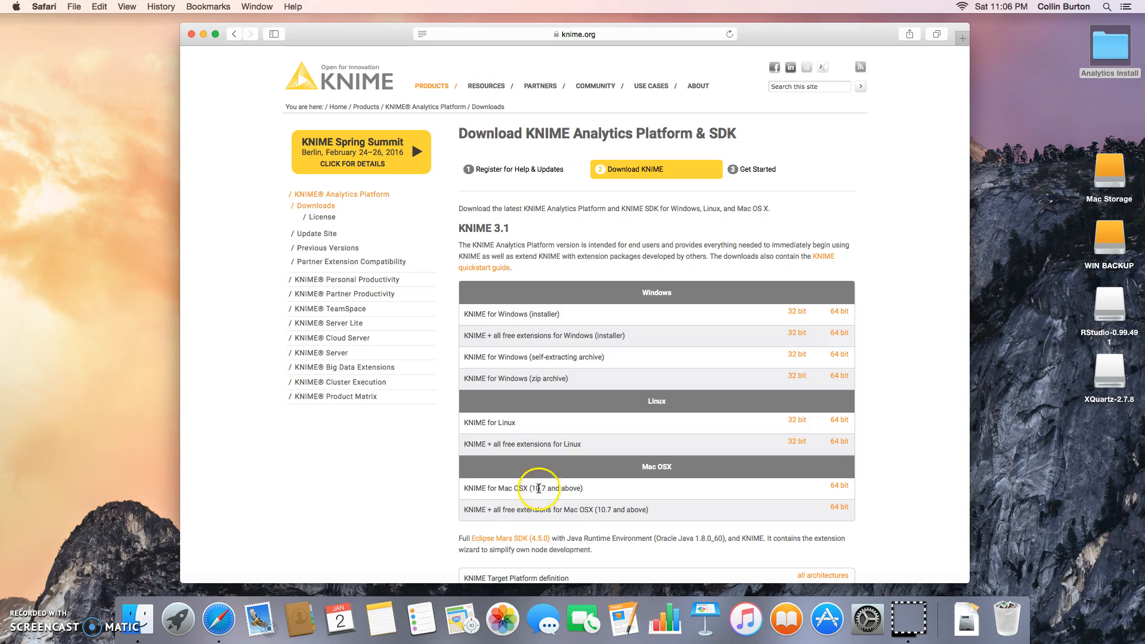
pyautogui.moveTo(500, 487)
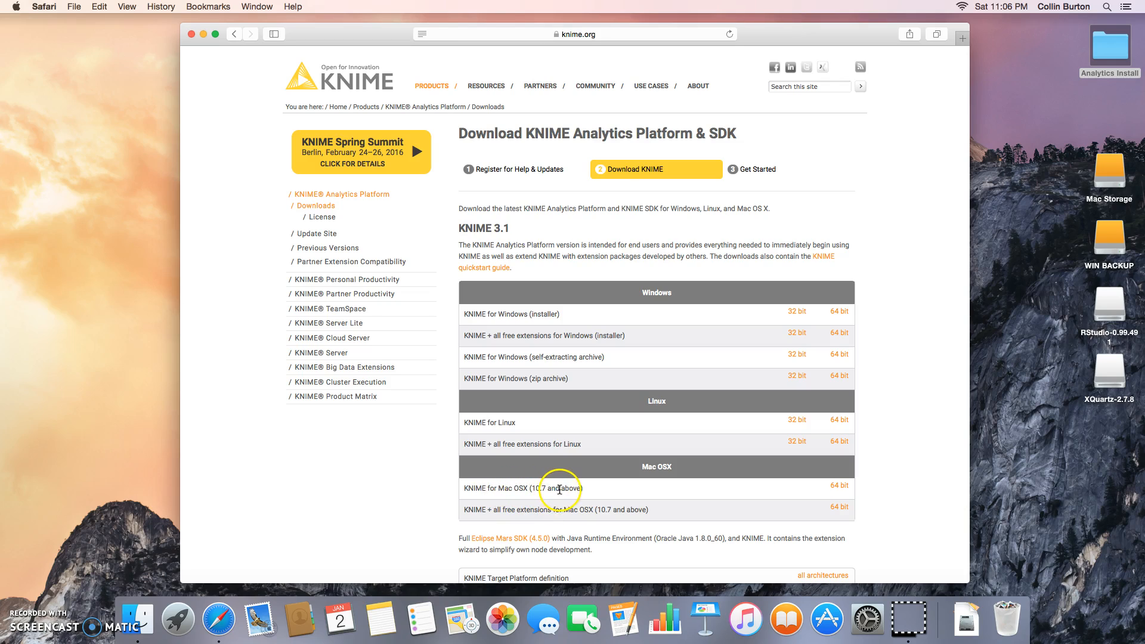
pyautogui.moveTo(498, 510)
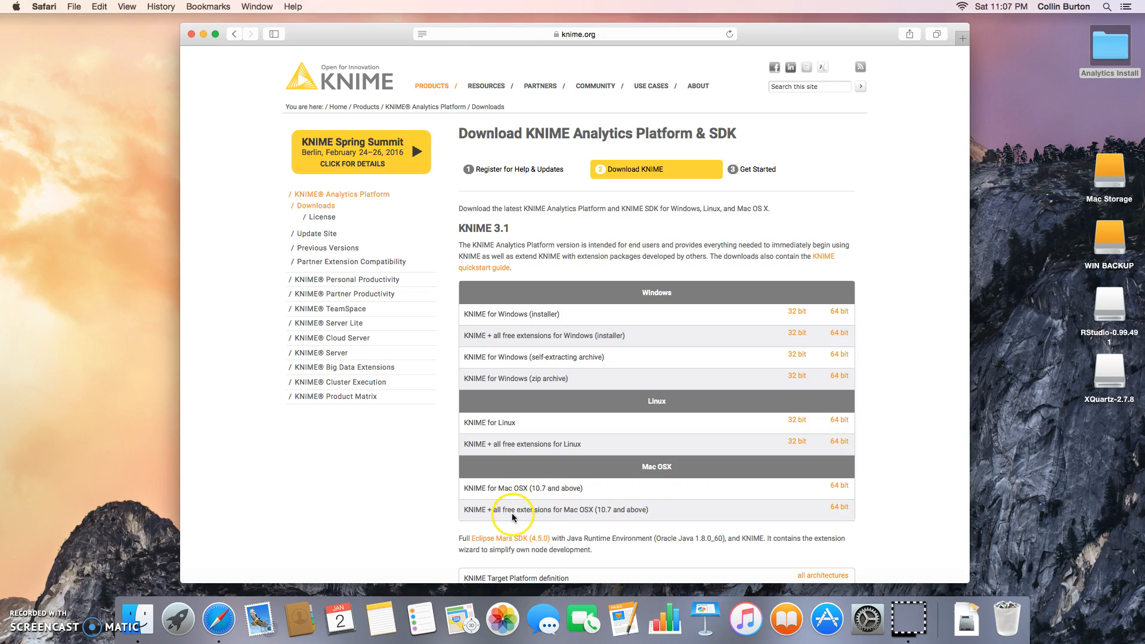
pyautogui.moveTo(634, 510)
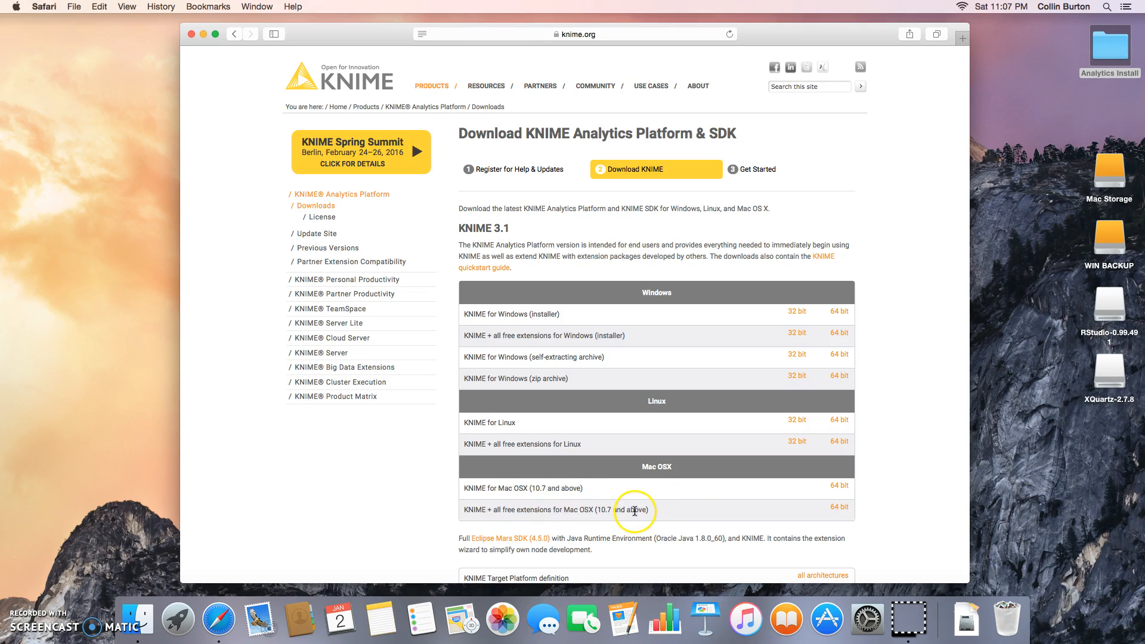
pyautogui.moveTo(658, 514)
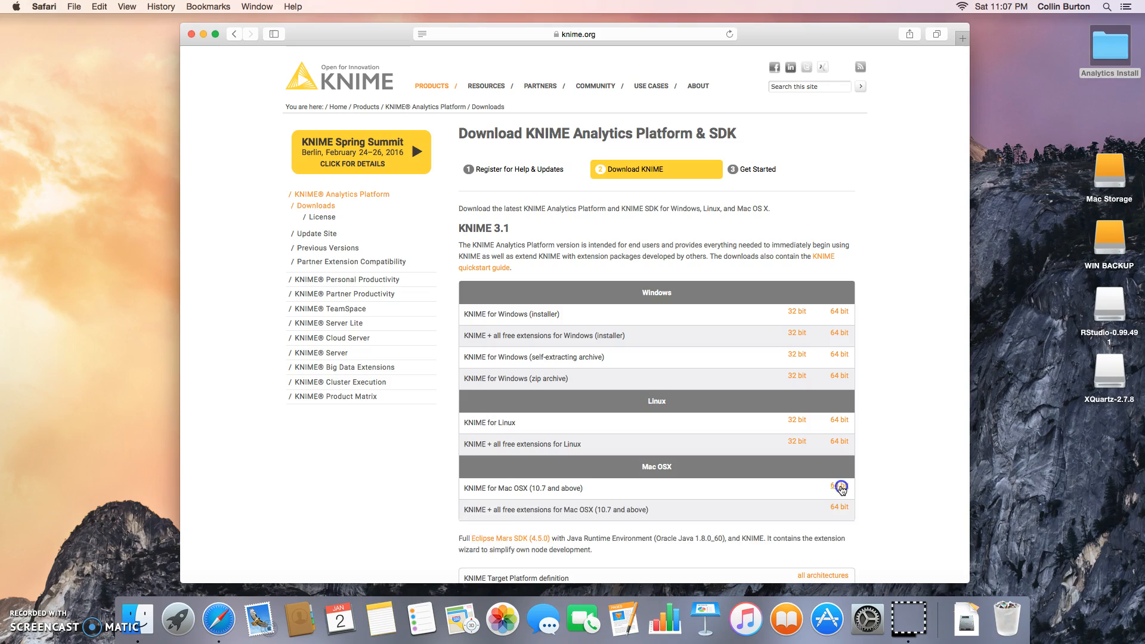
# Choose 64-bit Mac OSX, accept the Terms and Conditions, and start the download
pyautogui.click(837, 487)
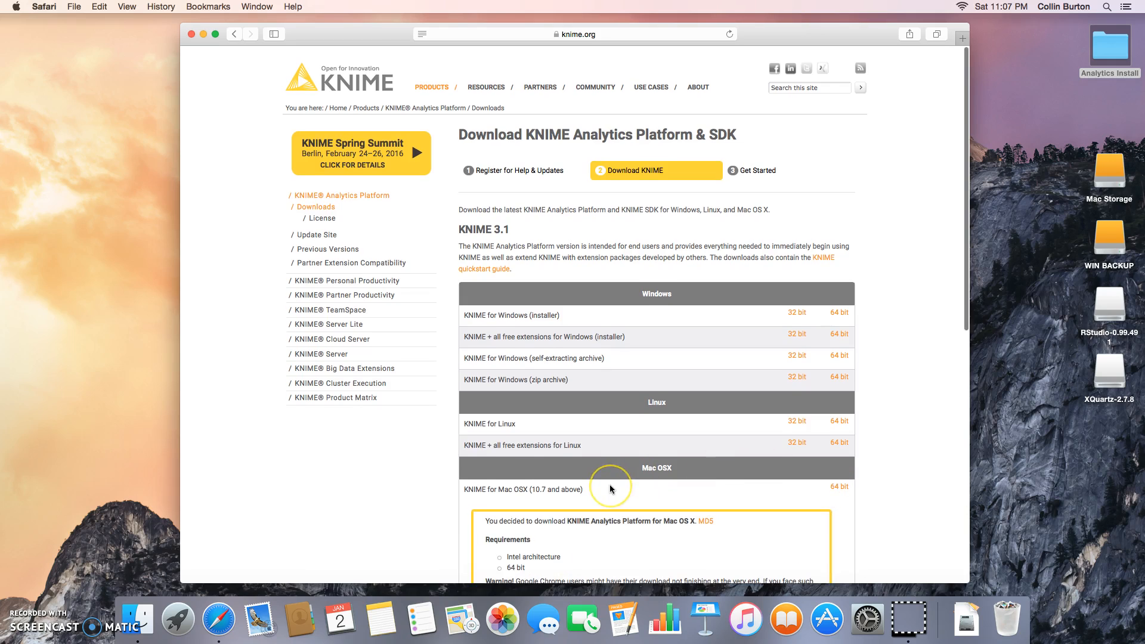
pyautogui.scroll(-3)
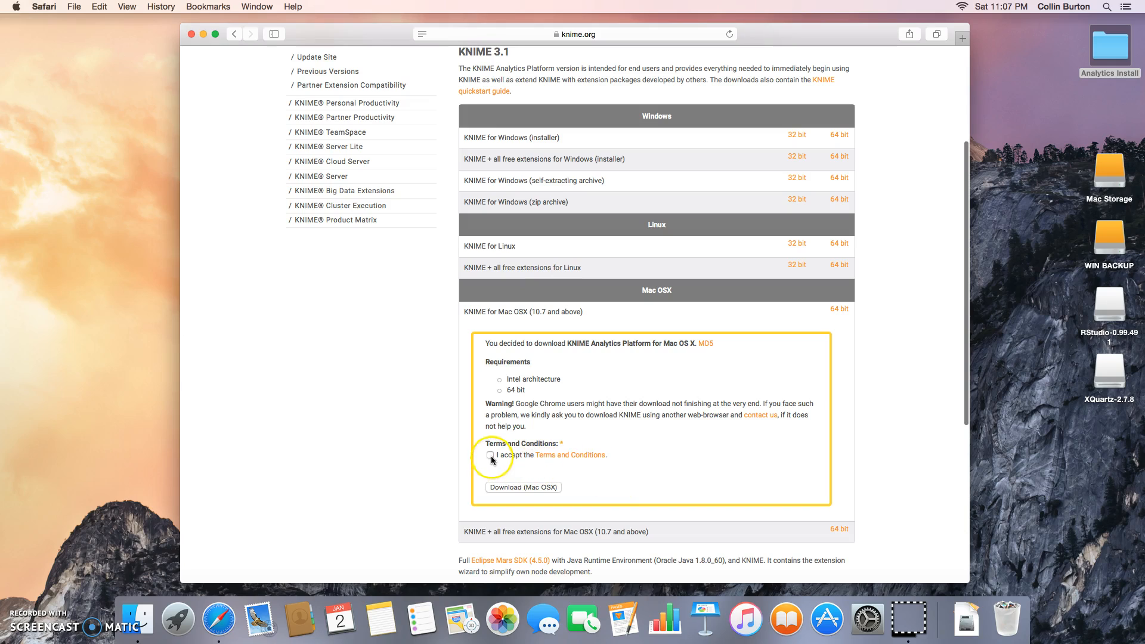
pyautogui.click(490, 454)
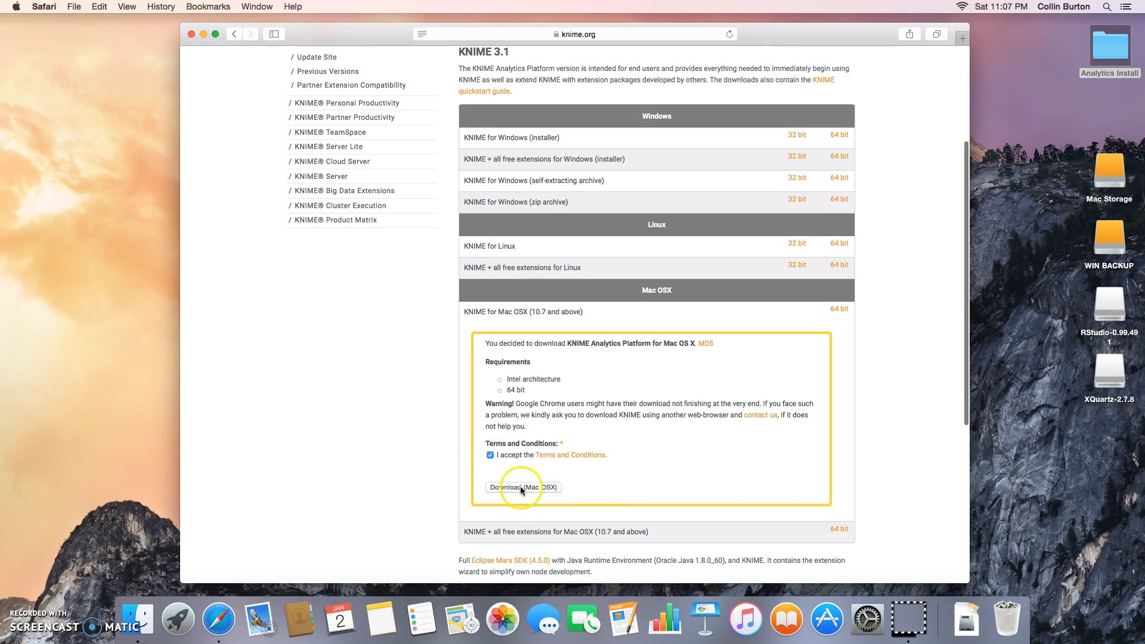
pyautogui.click(523, 487)
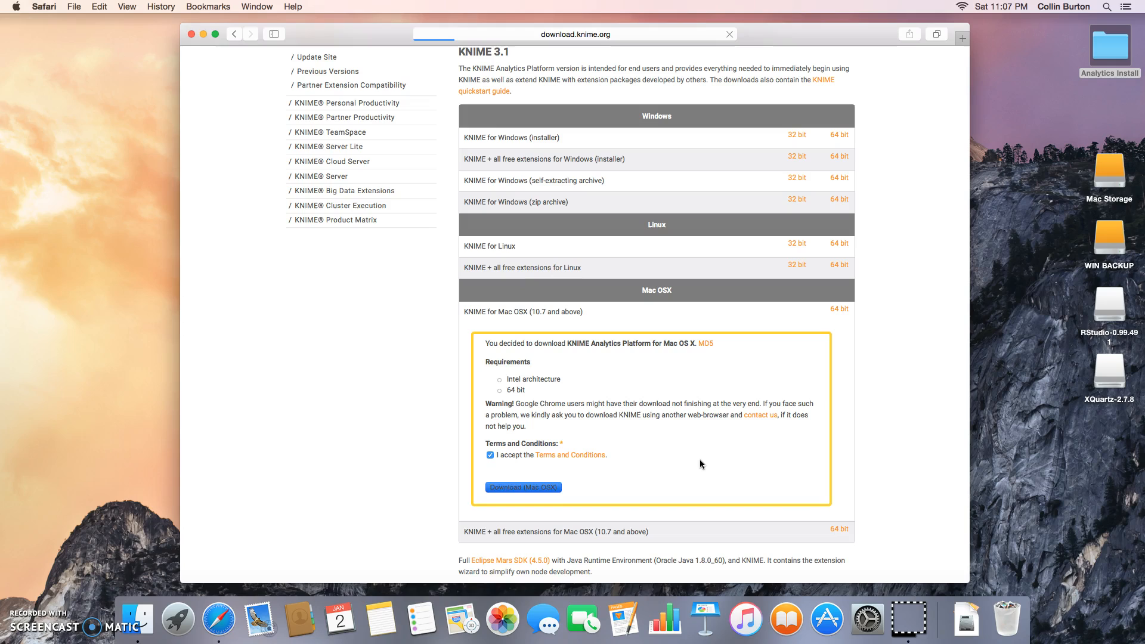
pyautogui.click(523, 487)
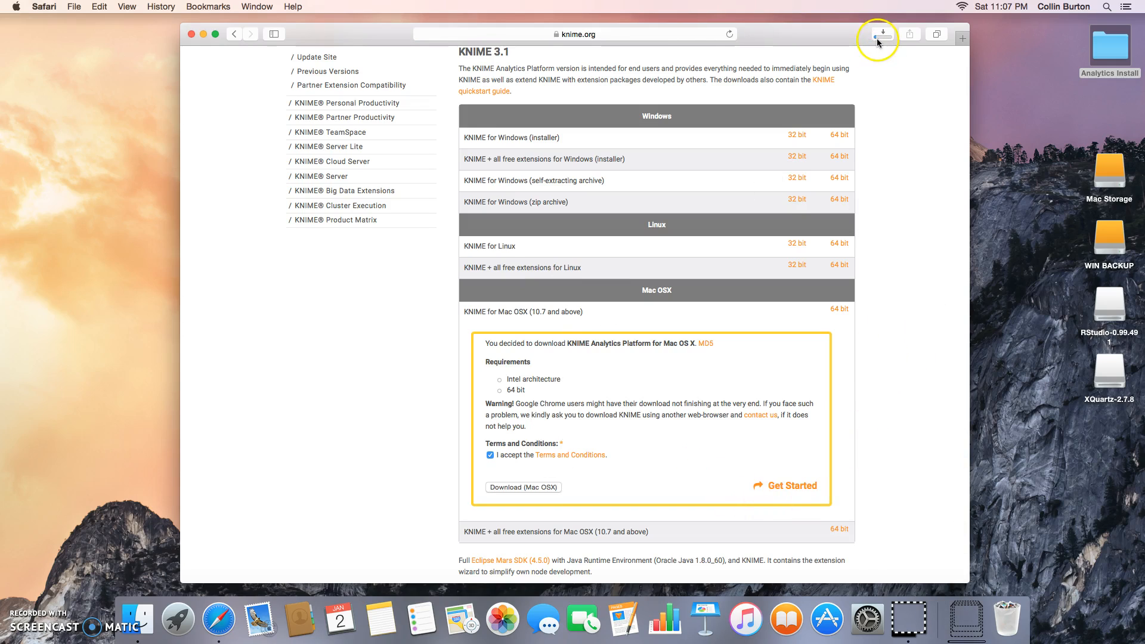
pyautogui.click(882, 33)
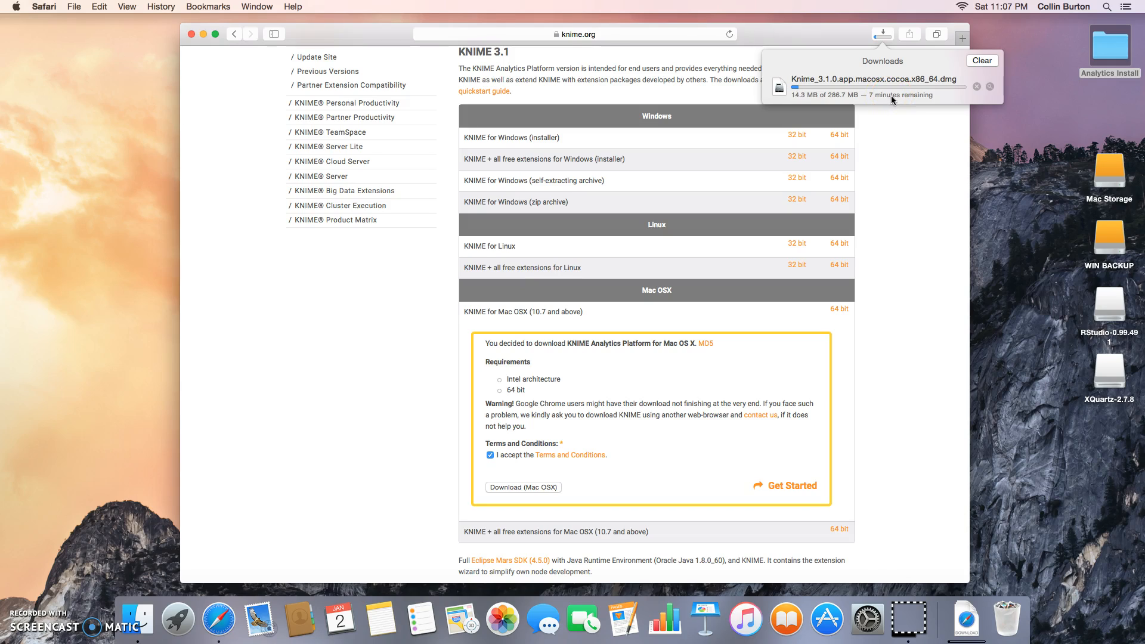
pyautogui.moveTo(869, 90)
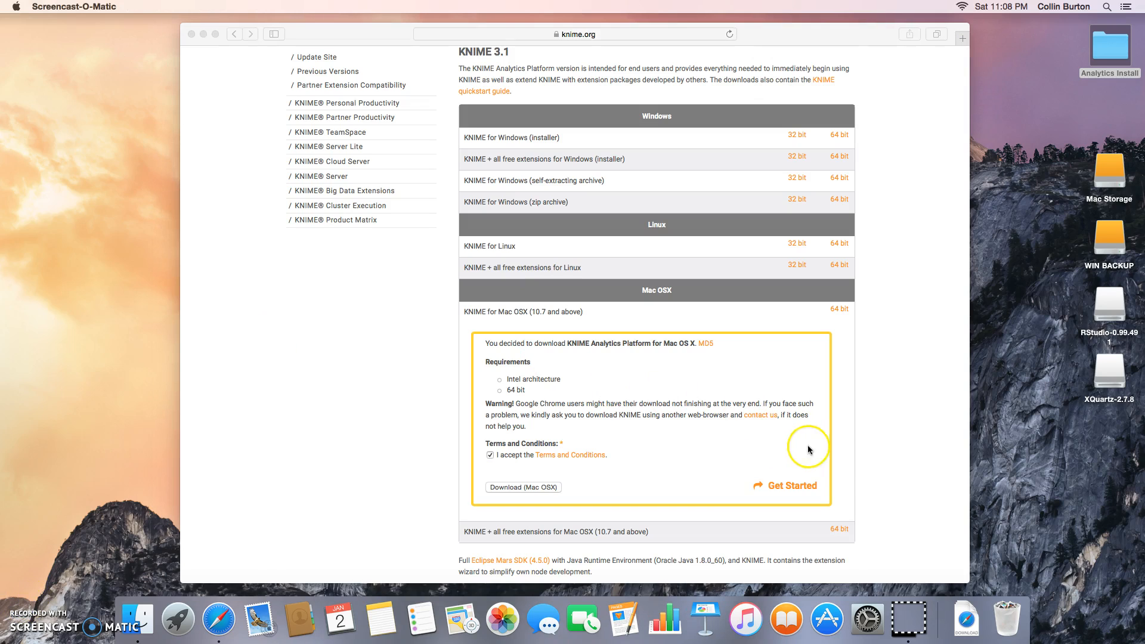
# Open the downloaded KNIME .dmg from the Dock's Downloads stack
pyautogui.click(965, 618)
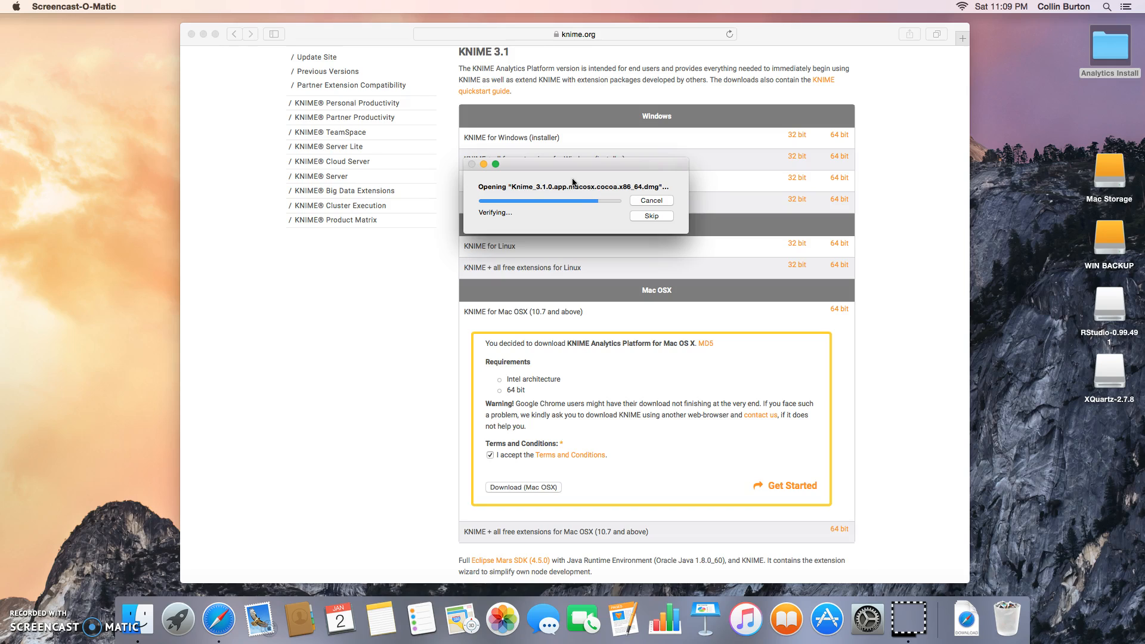
pyautogui.moveTo(615, 193)
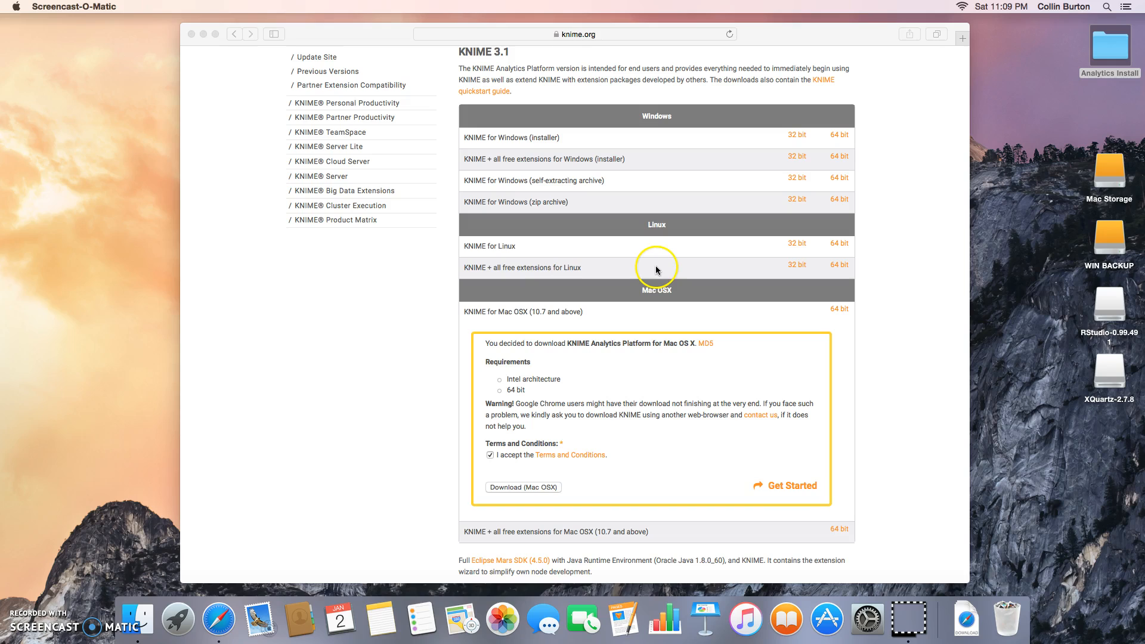
pyautogui.moveTo(663, 282)
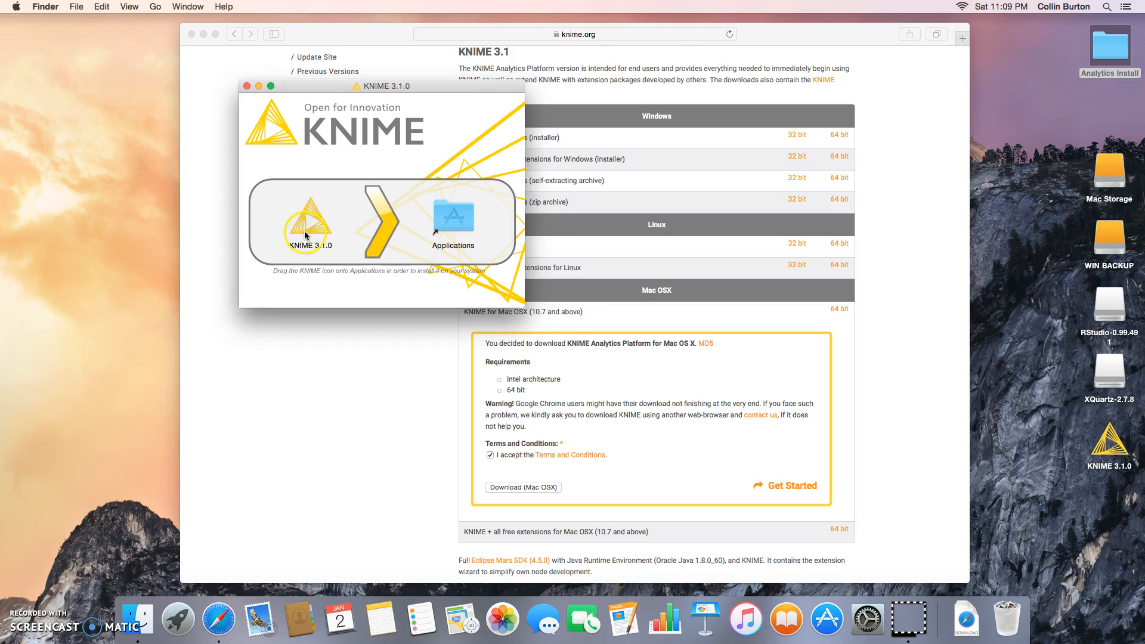
# Drag the KNIME 3.1.0 app into the Applications folder to install it
pyautogui.click(309, 222)
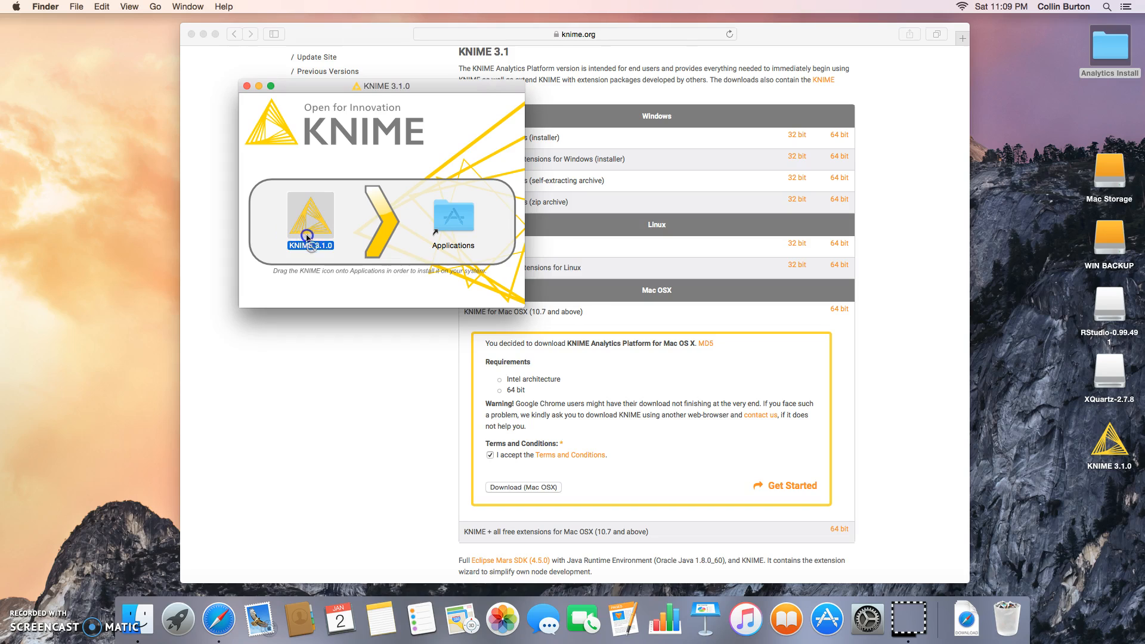
pyautogui.moveTo(309, 222); pyautogui.dragTo(453, 223)
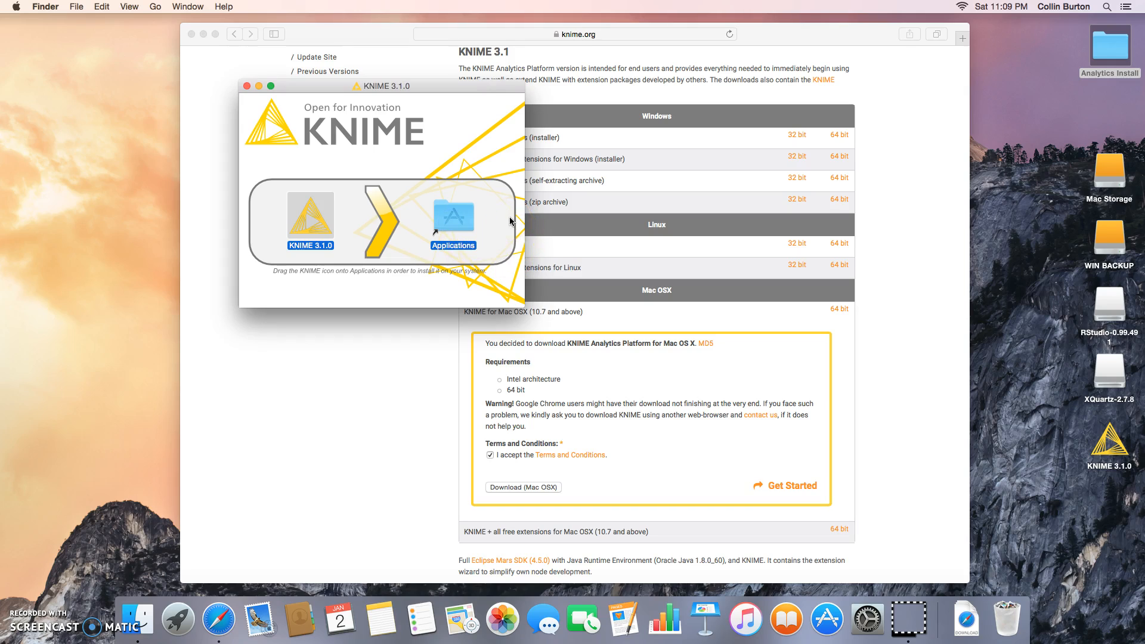
pyautogui.moveTo(310, 219); pyautogui.dragTo(453, 219)
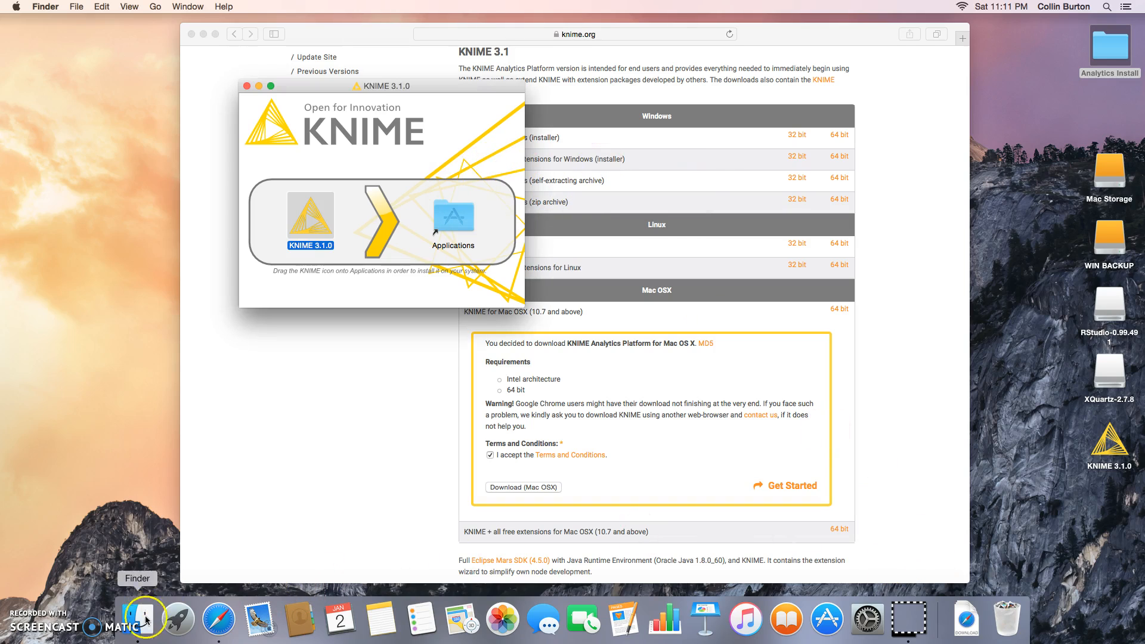
# Open Launchpad from the Dock to find KNIME 3.1.0
pyautogui.click(177, 619)
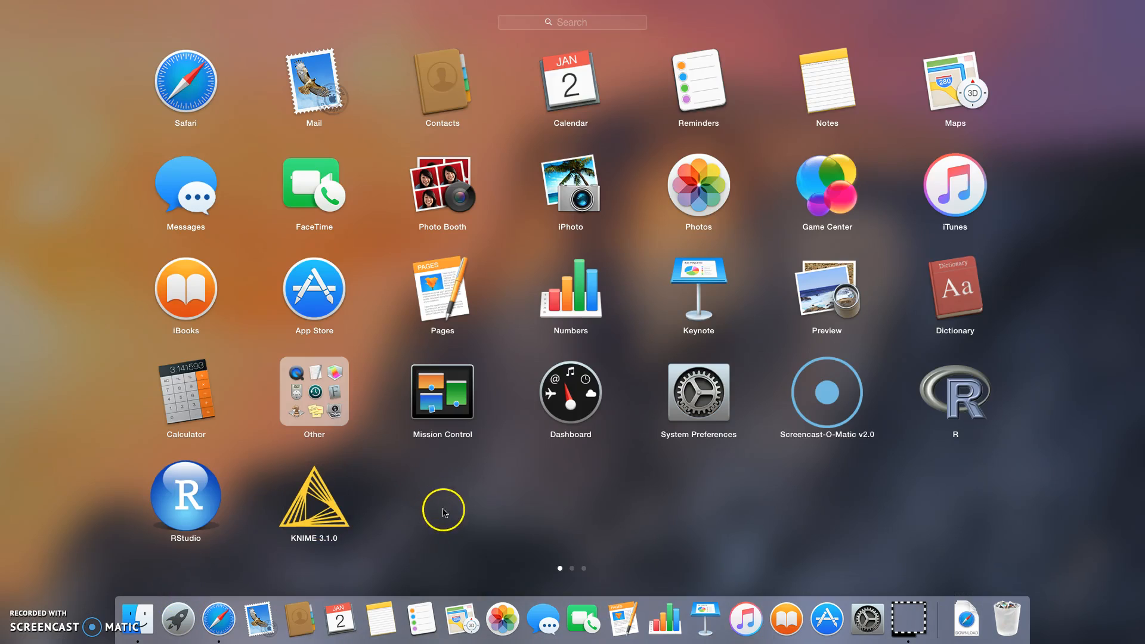
pyautogui.moveTo(303, 505)
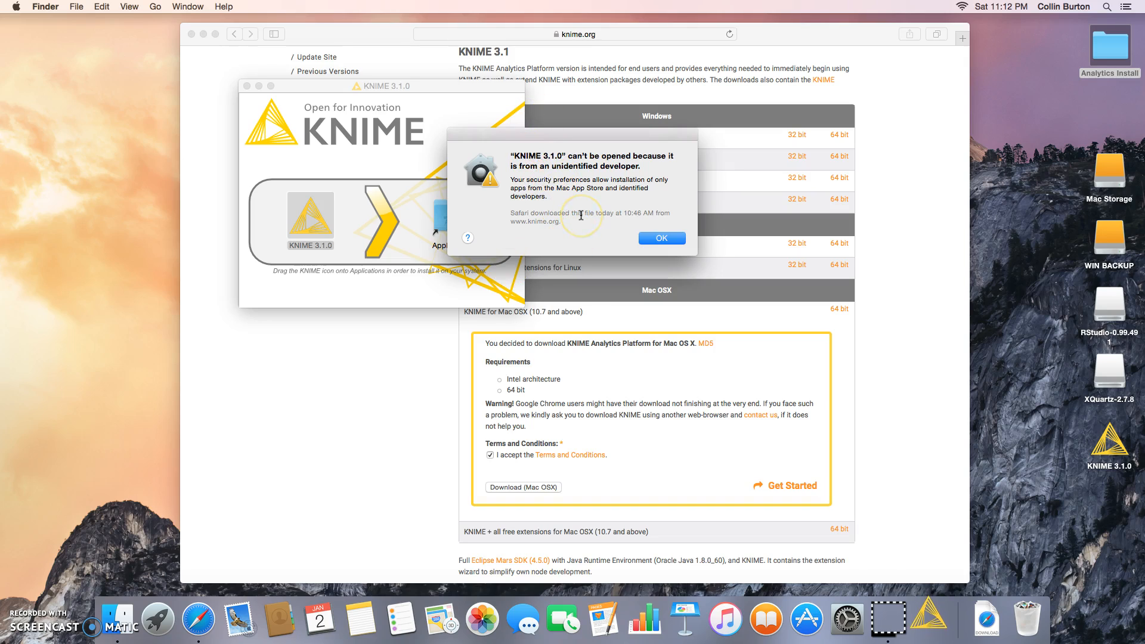
pyautogui.moveTo(580, 217)
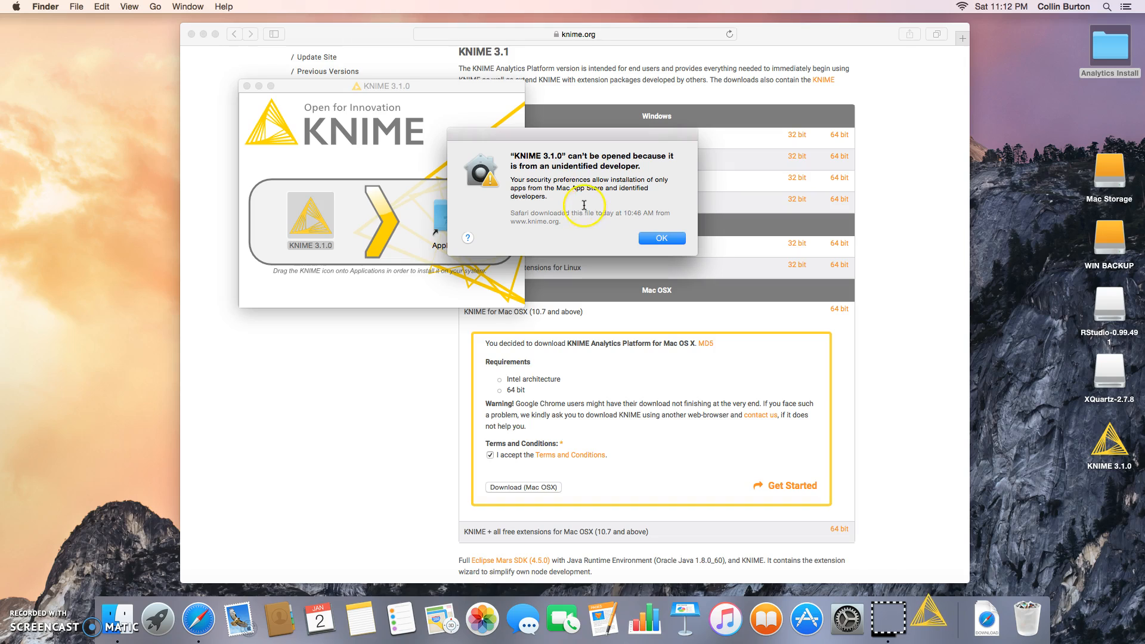
pyautogui.moveTo(30, 482)
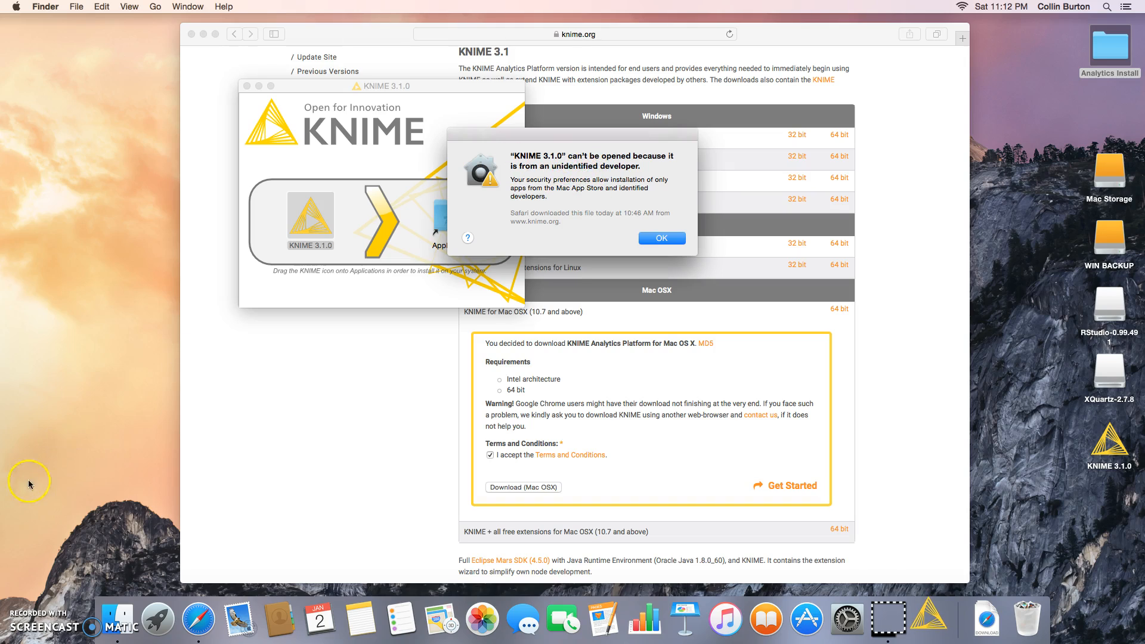
pyautogui.moveTo(22, 594)
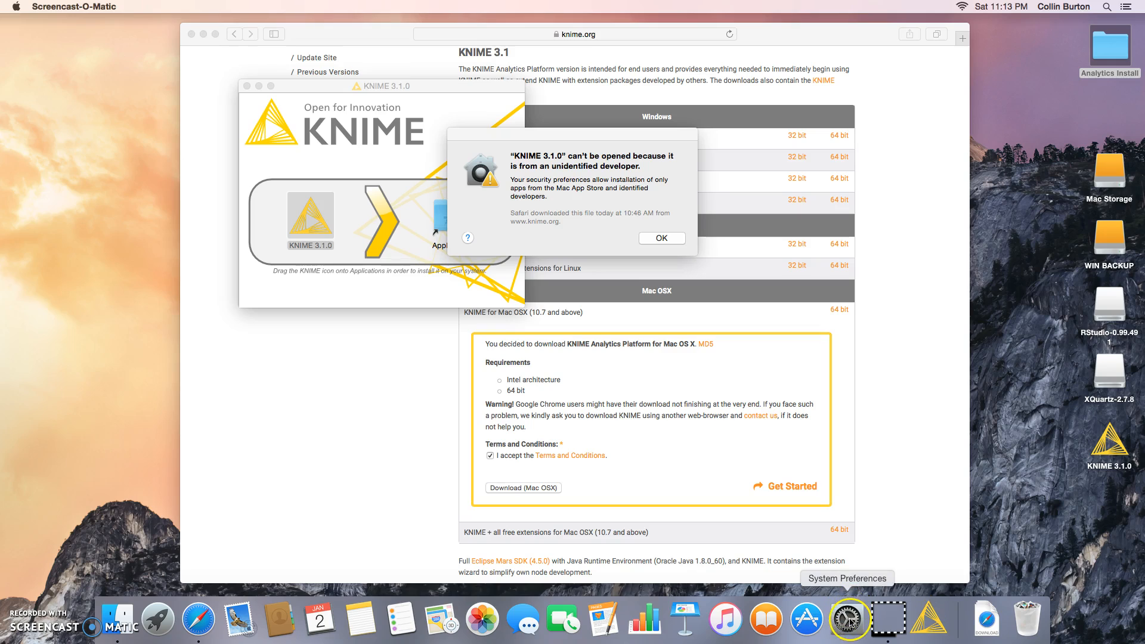
# Open System Preferences and go to Security & Privacy
pyautogui.click(849, 620)
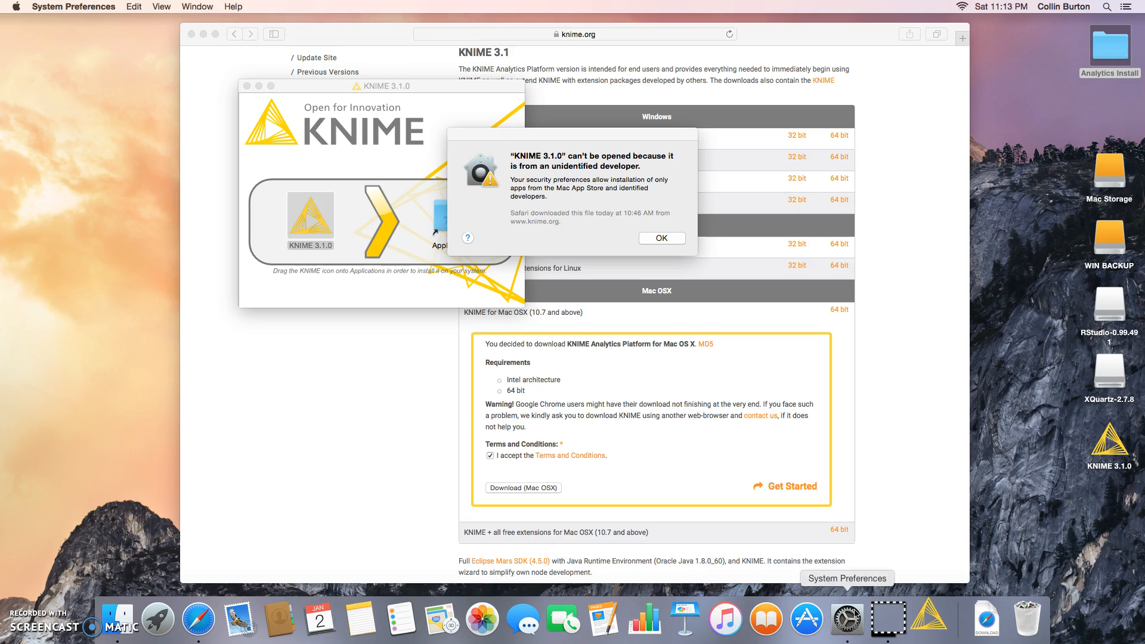
pyautogui.click(846, 618)
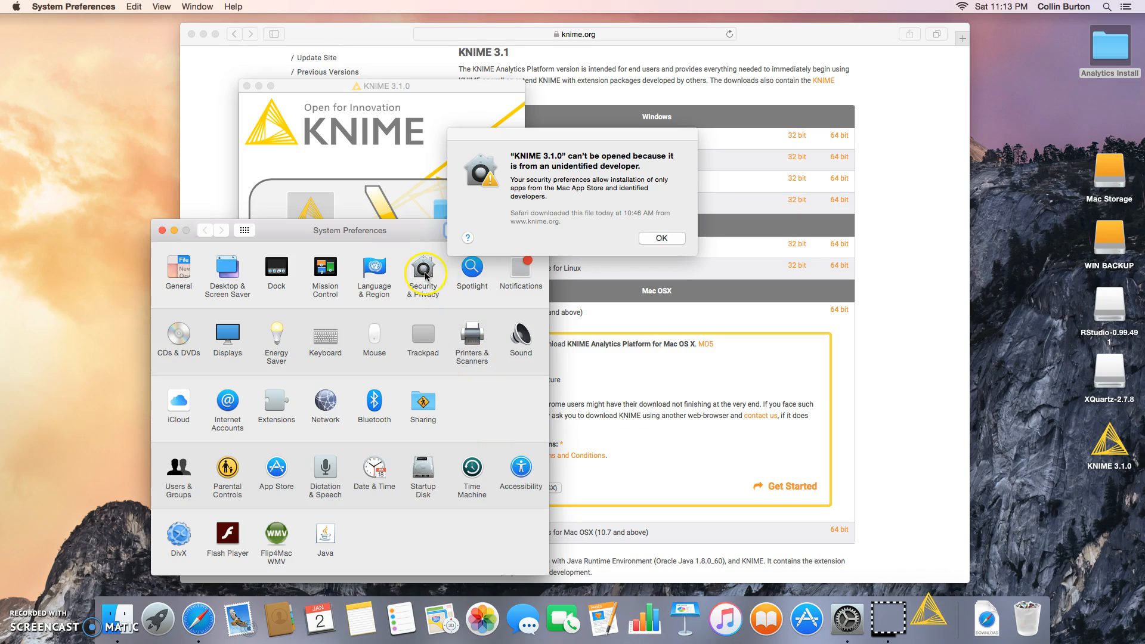
pyautogui.click(423, 264)
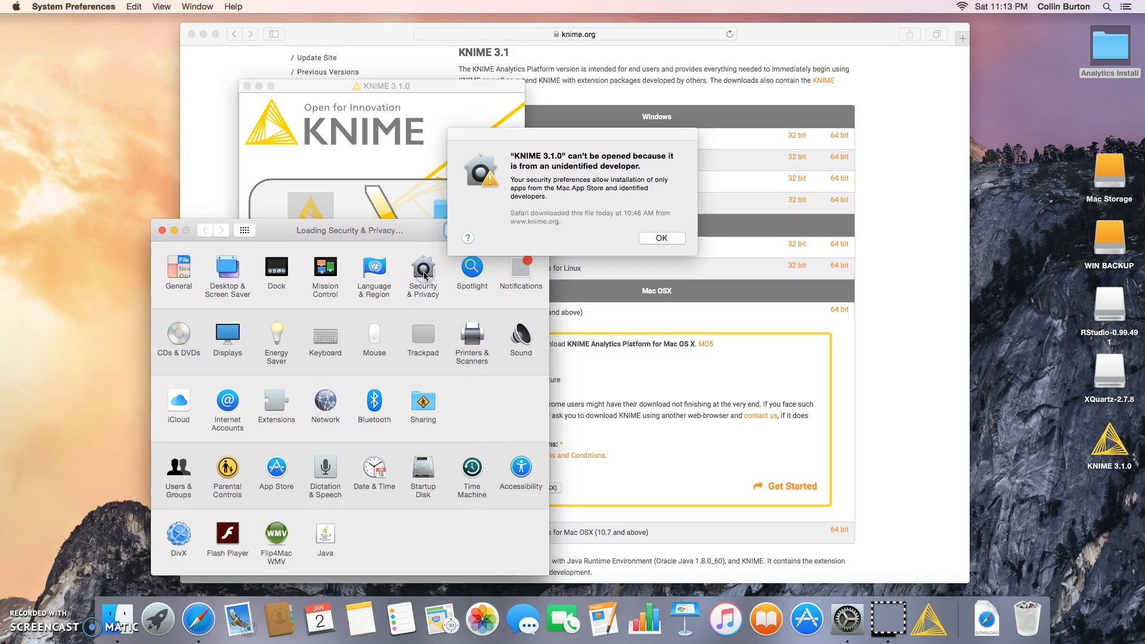
pyautogui.click(423, 267)
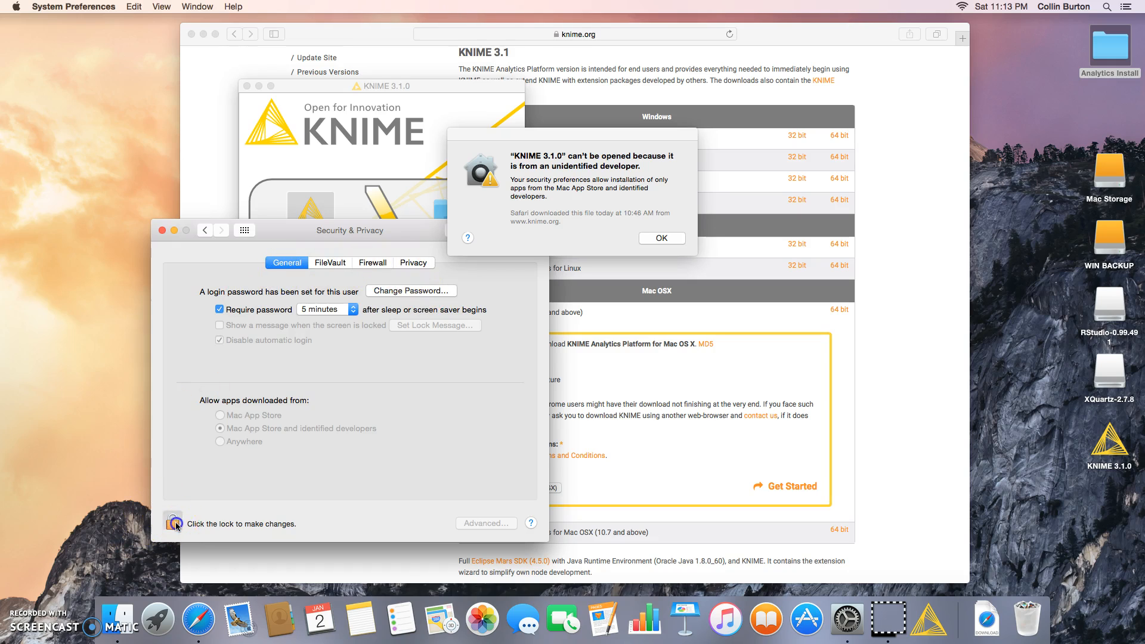
# Unlock with the password and allow apps downloaded from Anywhere
pyautogui.click(173, 524)
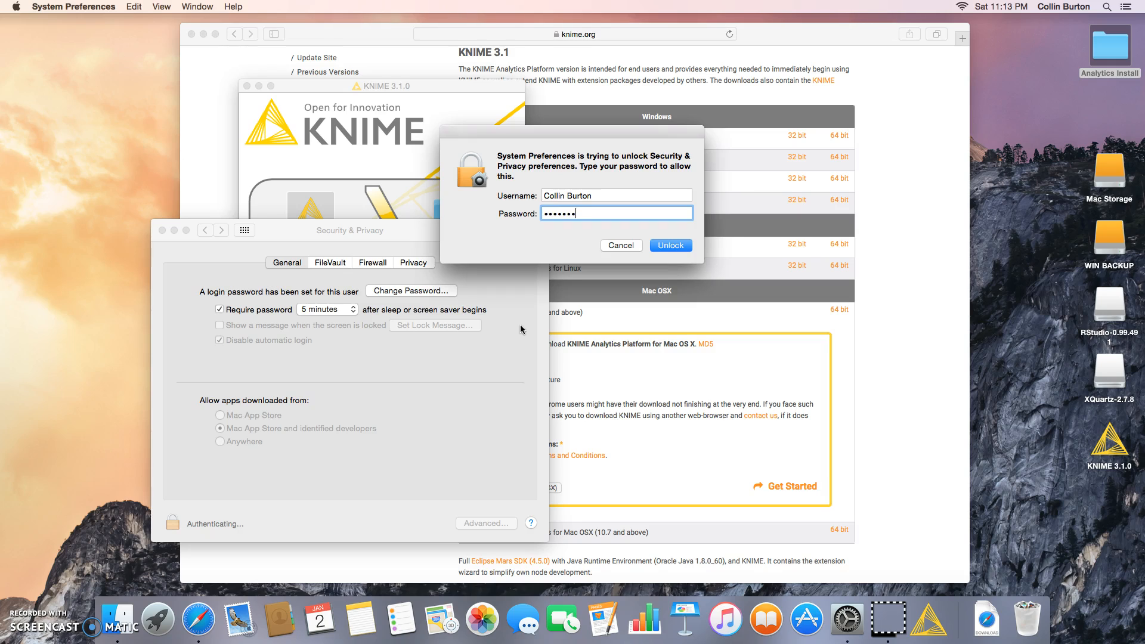
pyautogui.click(669, 245)
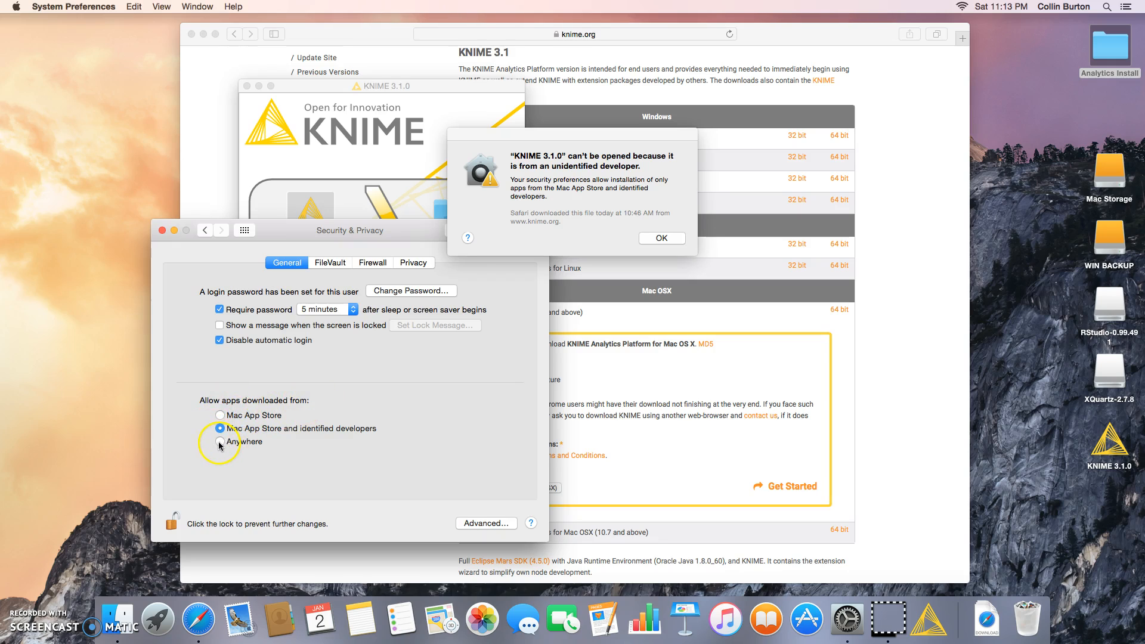
pyautogui.click(219, 442)
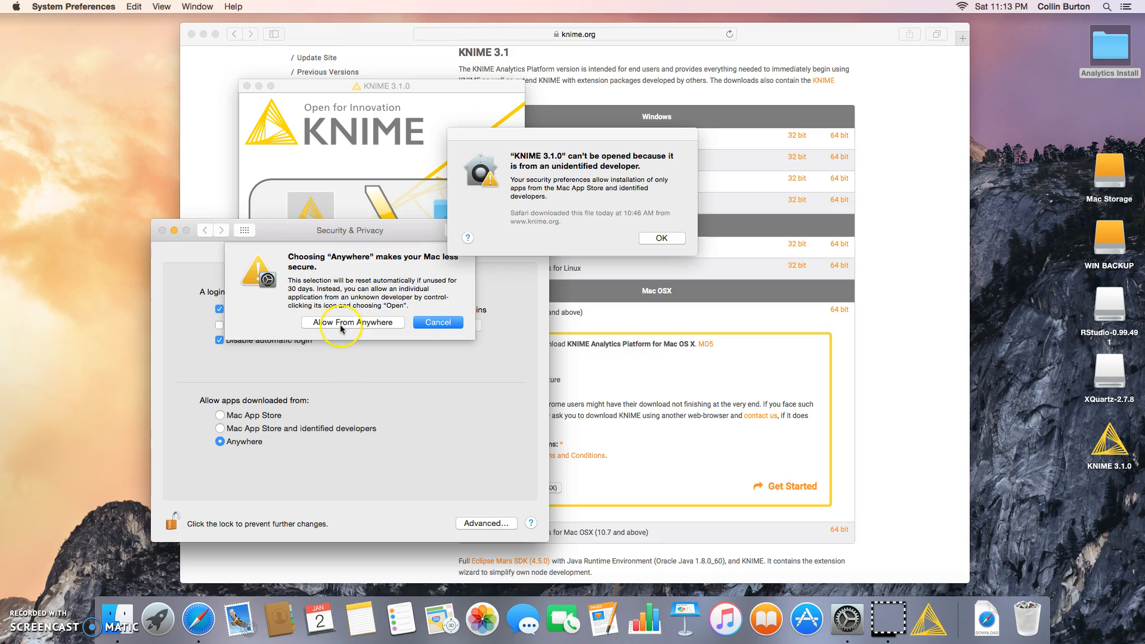
pyautogui.click(352, 322)
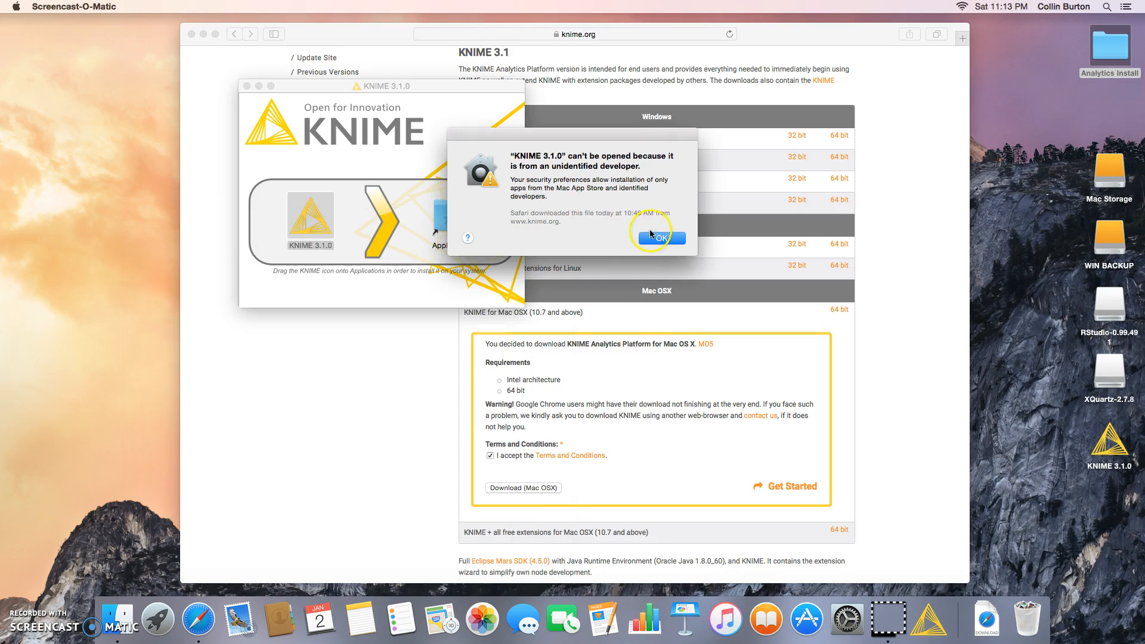
# Dismiss the unidentified-developer alert with OK so KNIME 3.1.0 can launch
pyautogui.click(661, 237)
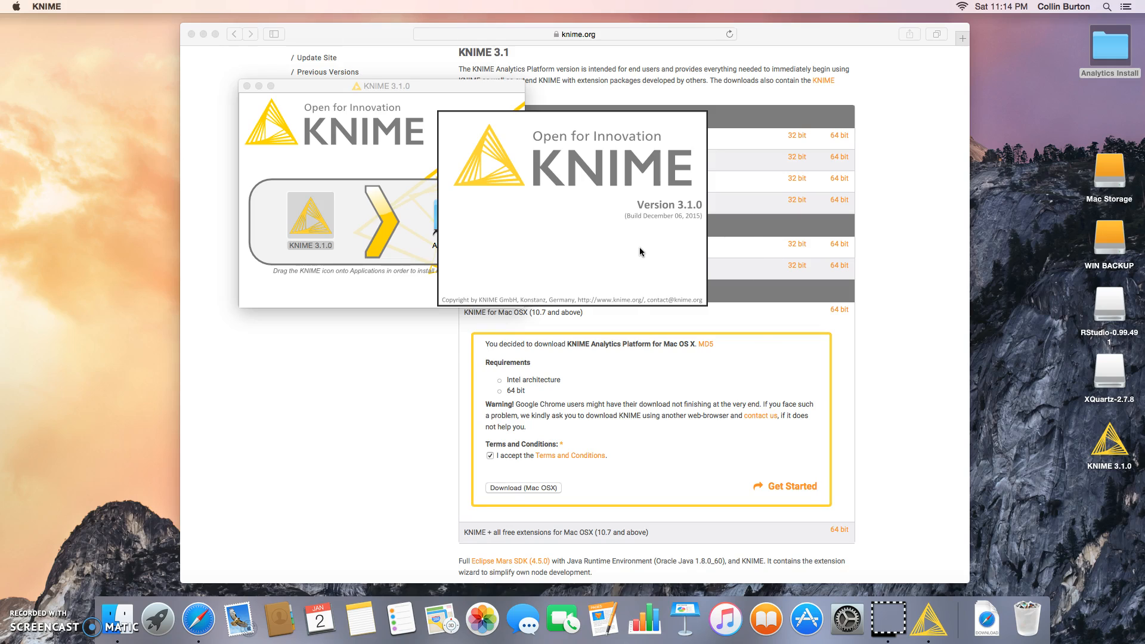
# Make knime-workspace the default without asking again, and confirm the Workspace Launcher
pyautogui.click(1111, 445)
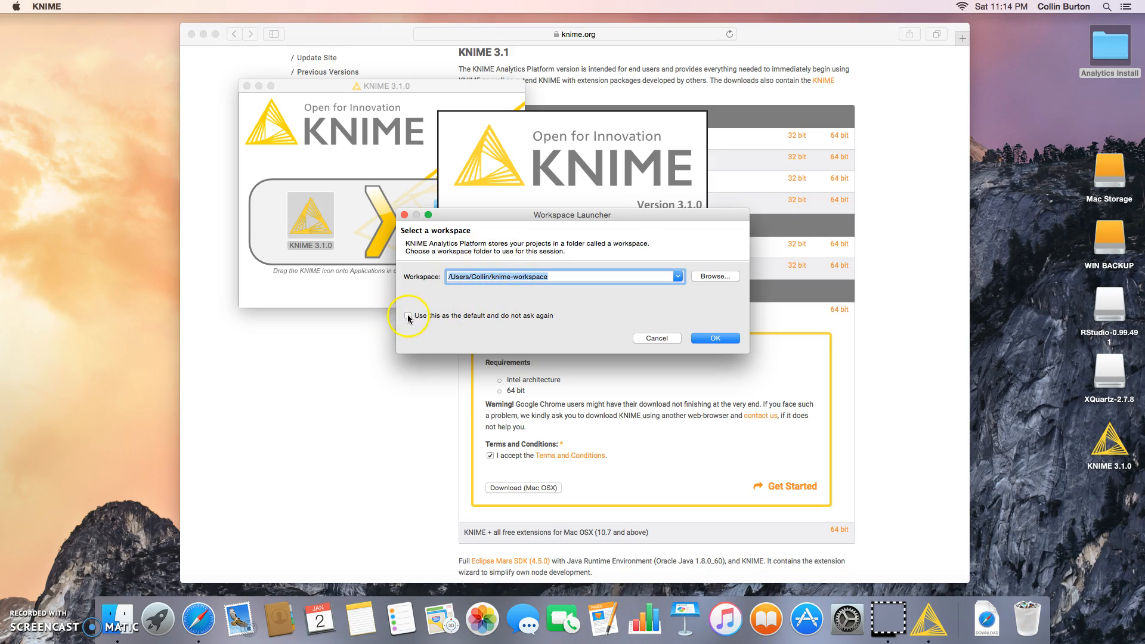
pyautogui.click(409, 316)
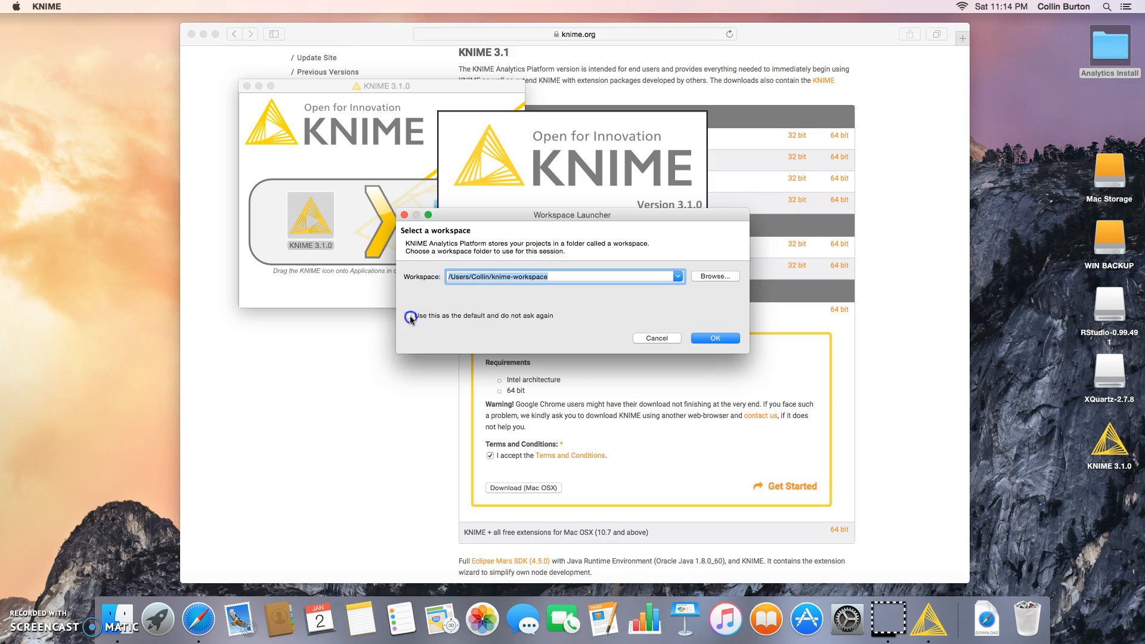
pyautogui.click(408, 315)
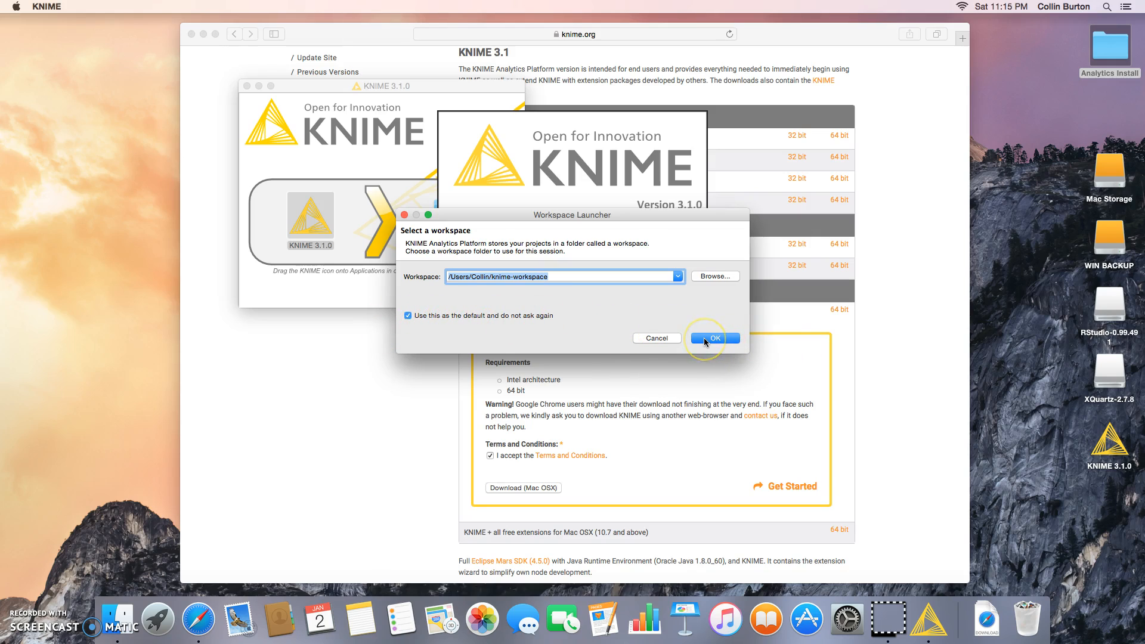
pyautogui.click(713, 338)
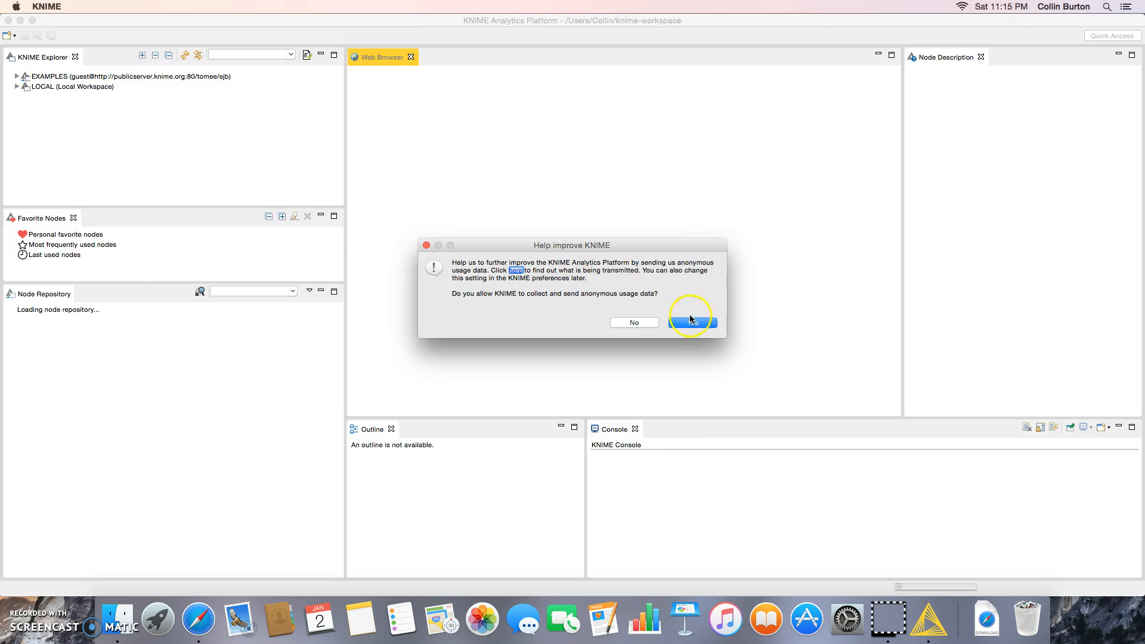
# Answer Yes to sending anonymous usage data in the 'Help improve KNIME' dialog
pyautogui.click(692, 322)
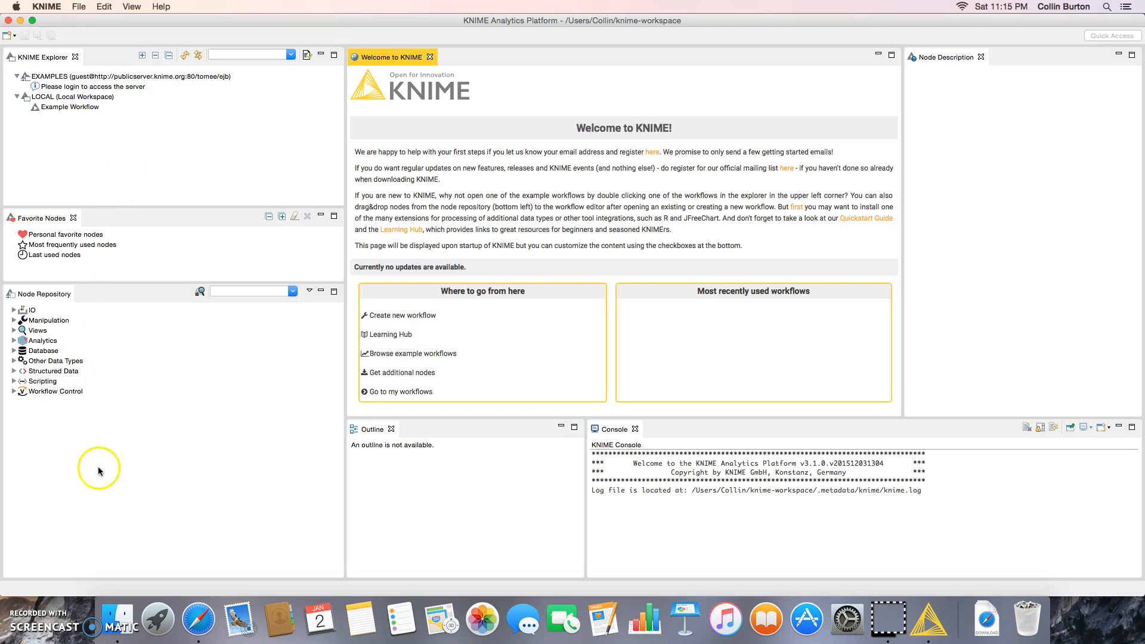
pyautogui.moveTo(504, 270)
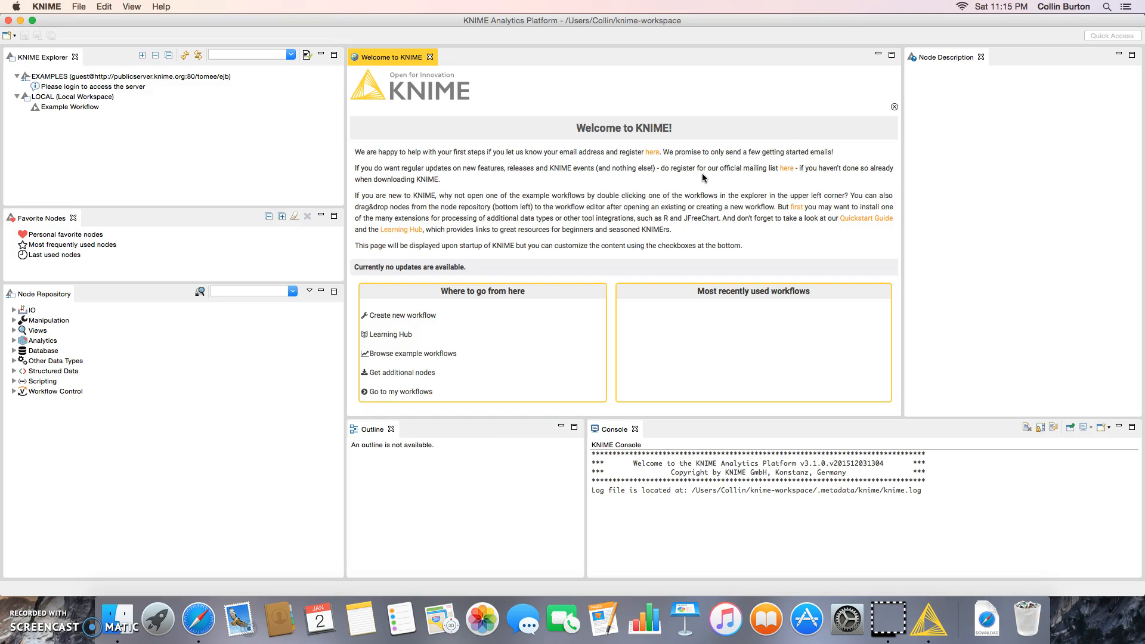
pyautogui.moveTo(634, 189)
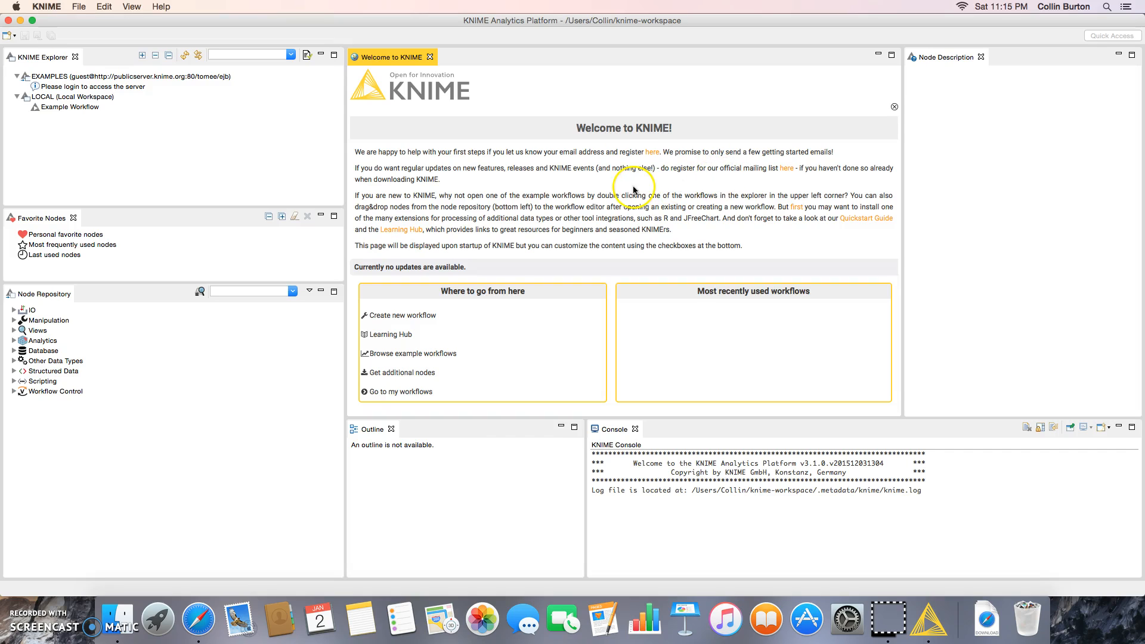